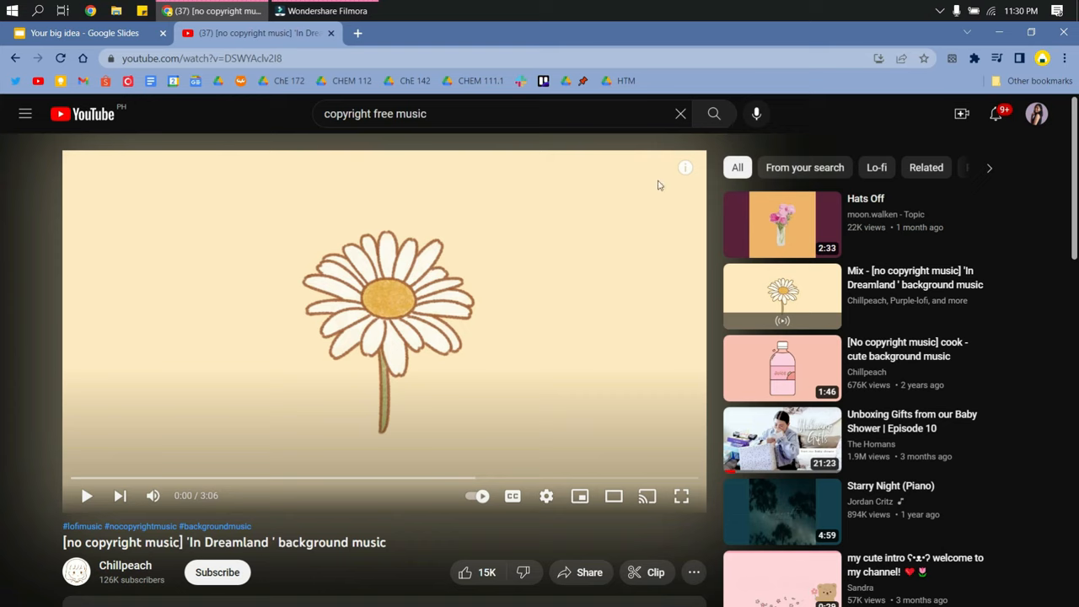
pyautogui.moveTo(330, 223)
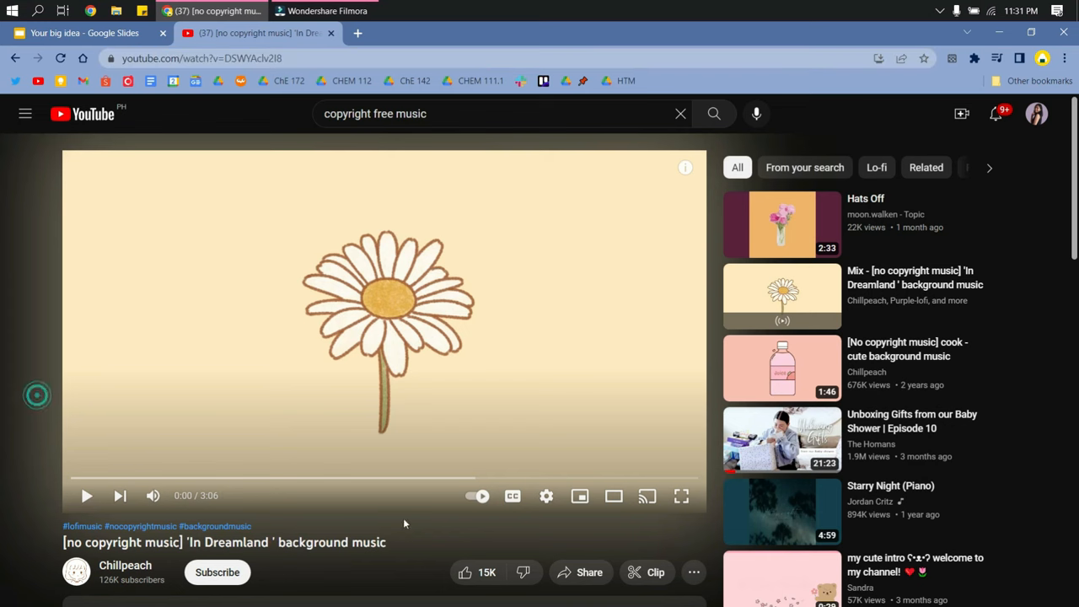
# Step: Copy the In Dreamland video's youtu.be short link from the Share dialog
pyautogui.click(590, 572)
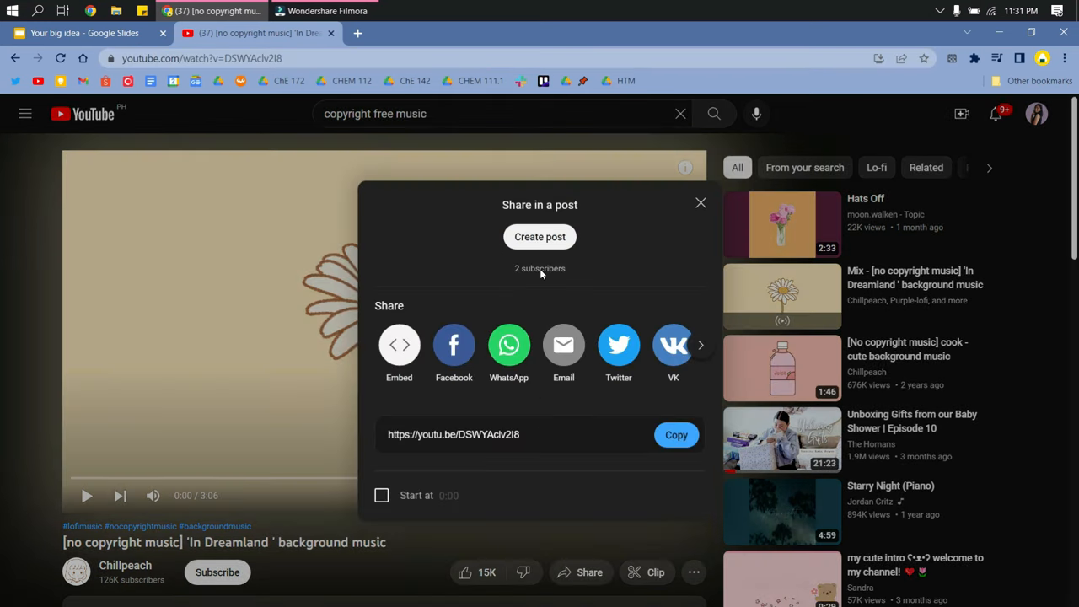
pyautogui.click(677, 436)
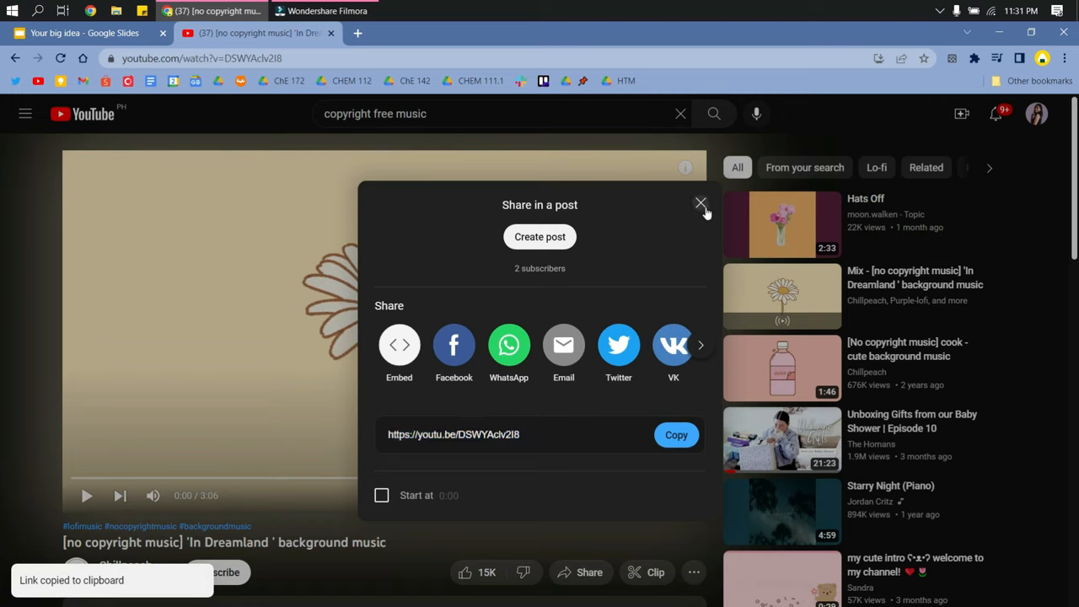
pyautogui.click(84, 33)
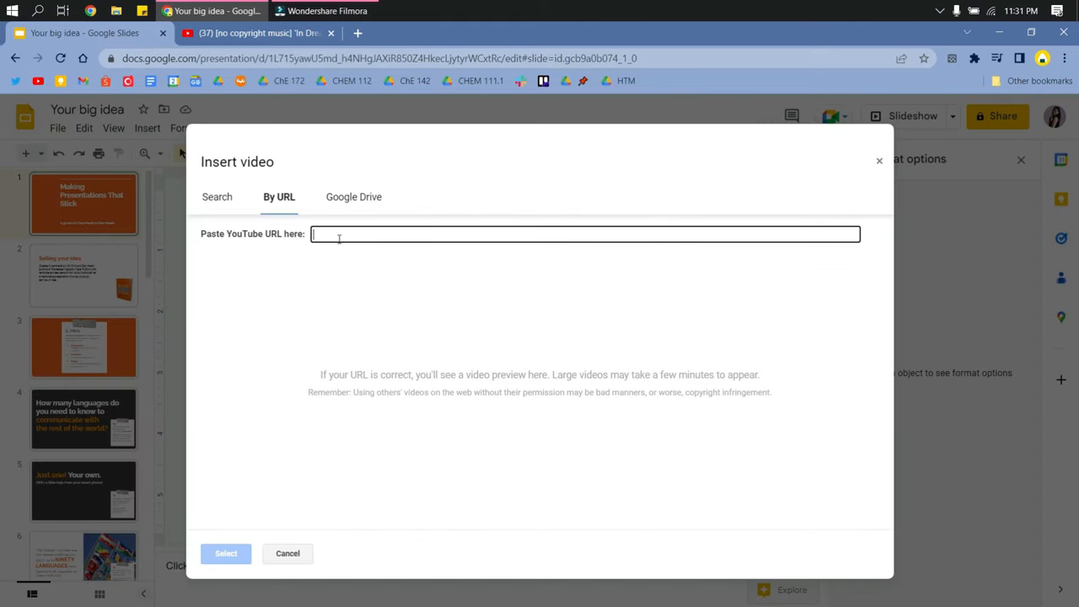
pyautogui.write('https://youtu.be/DSWYAclv2I8')
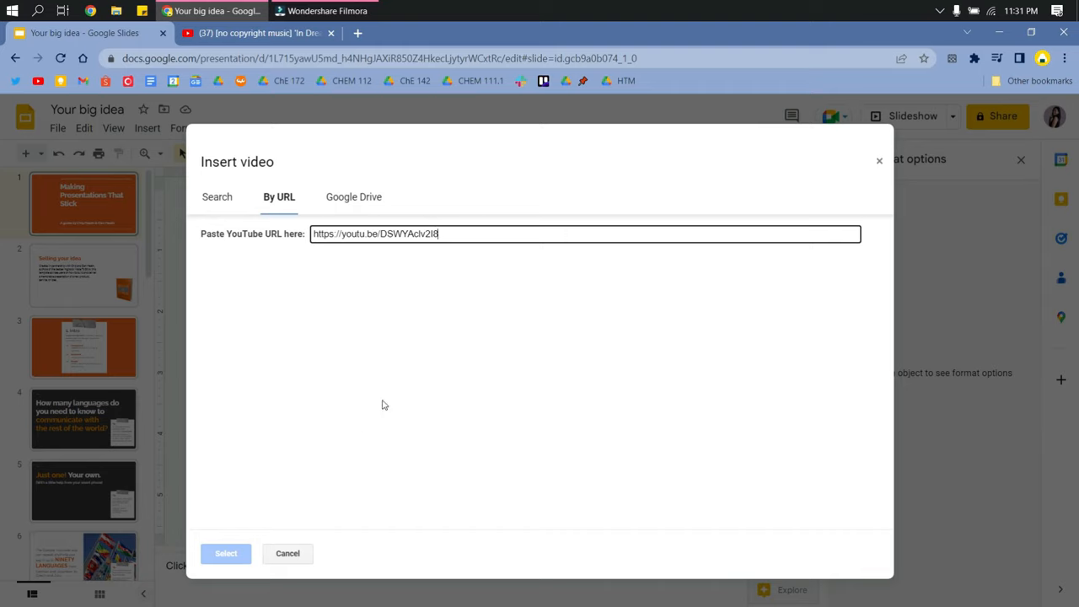
pyautogui.moveTo(459, 263)
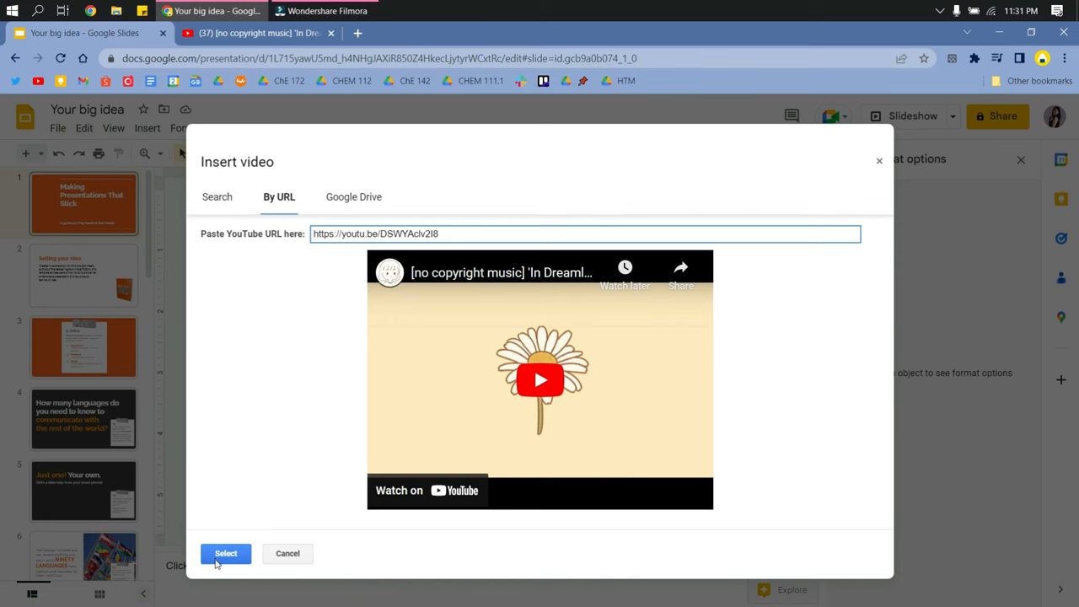
pyautogui.moveTo(236, 573)
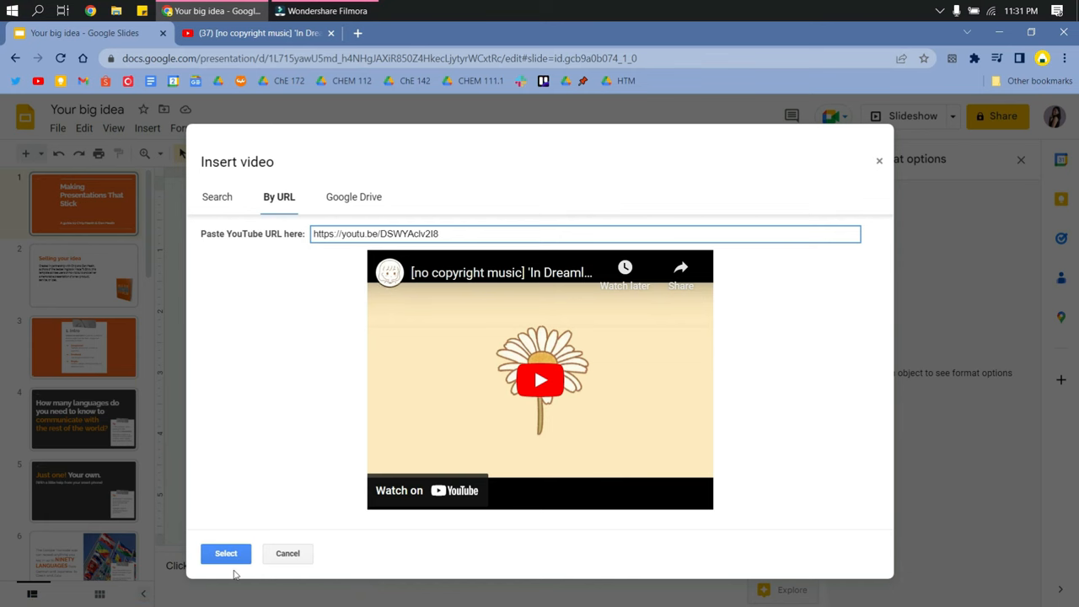
pyautogui.click(226, 553)
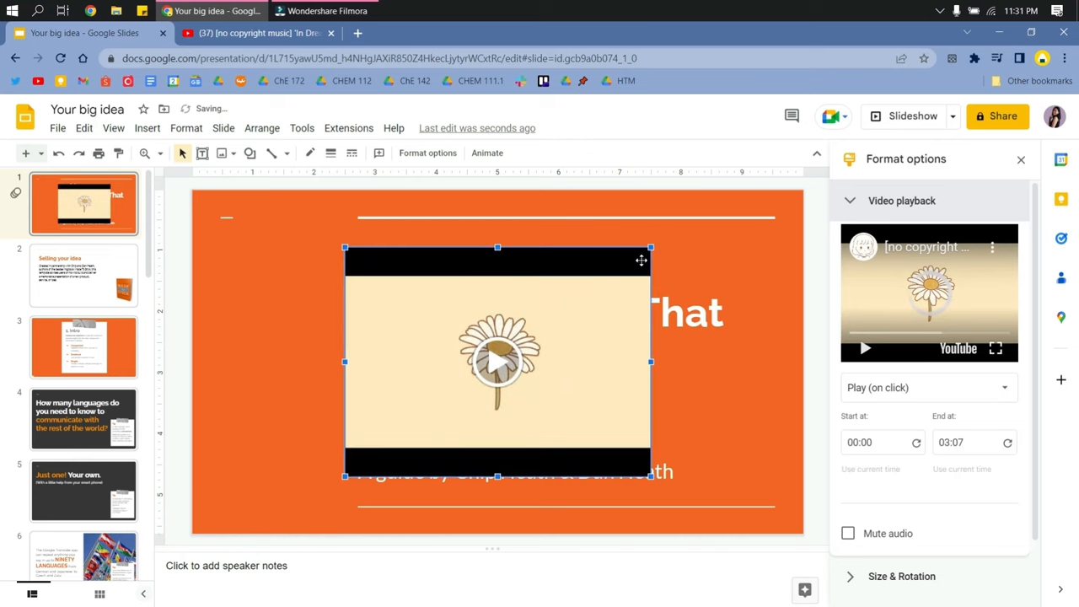
# Step: Set the video to Play (automatically) and shrink it into the bottom-left corner
pyautogui.click(927, 386)
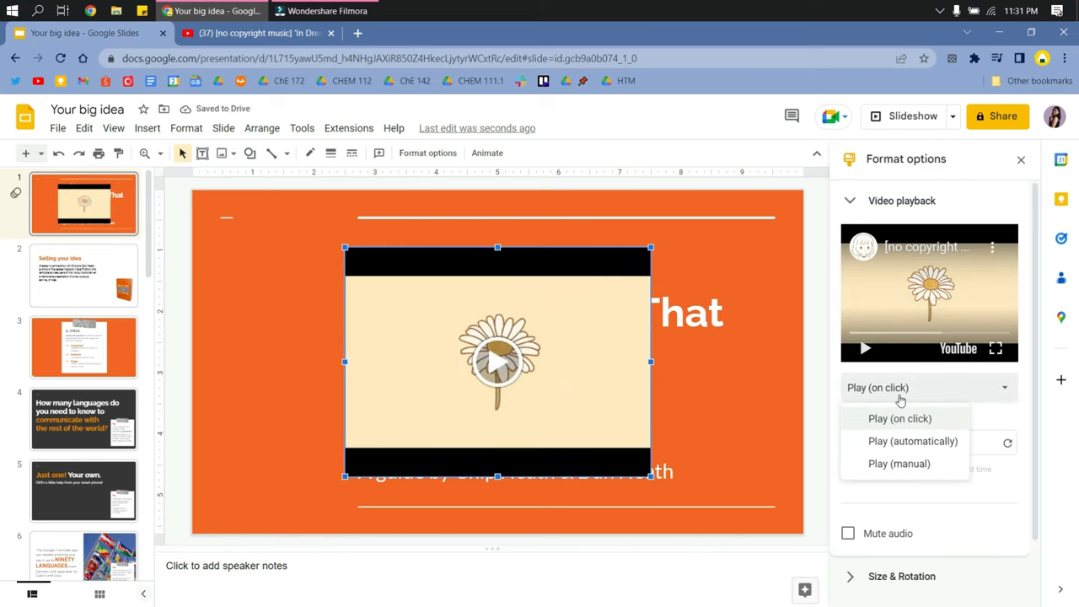
pyautogui.click(914, 442)
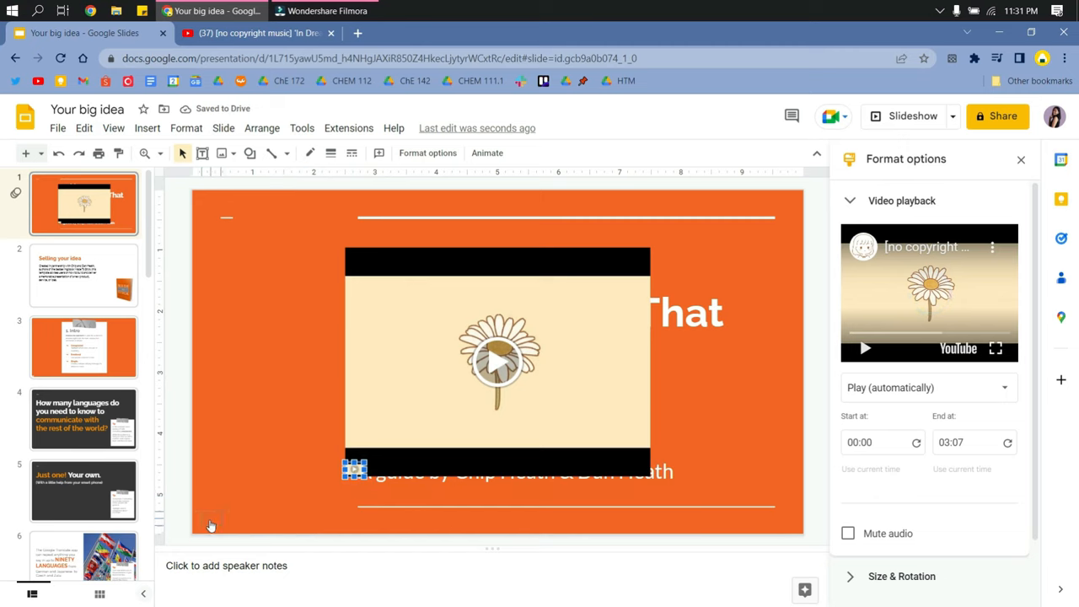
pyautogui.moveTo(354, 469); pyautogui.dragTo(202, 526)
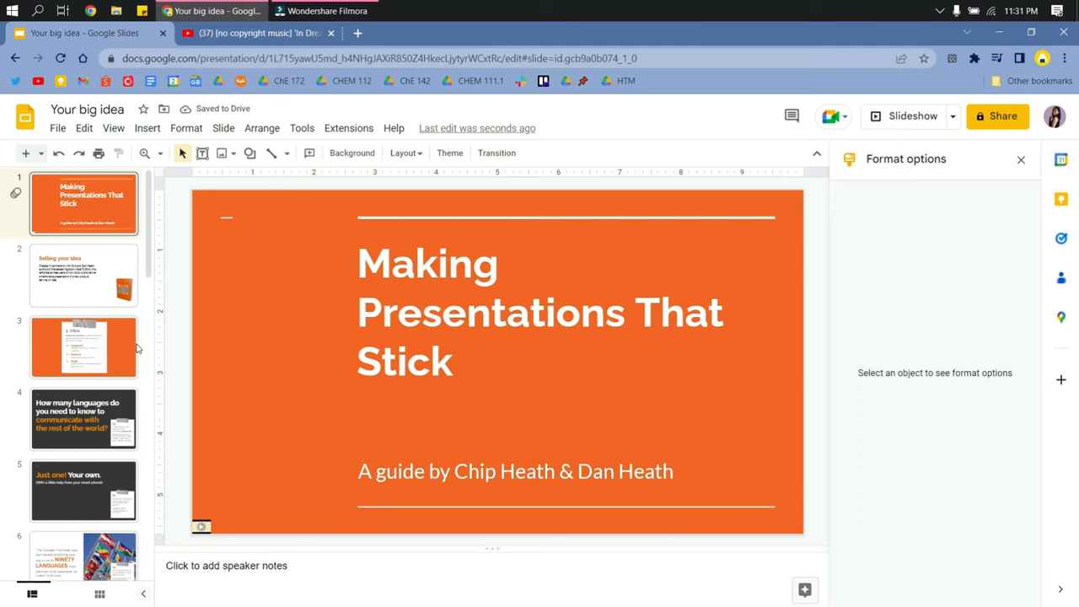
# Step: Paste the tiny video onto slide 3 set to Play (automatically), then visit slide 2
pyautogui.click(201, 527)
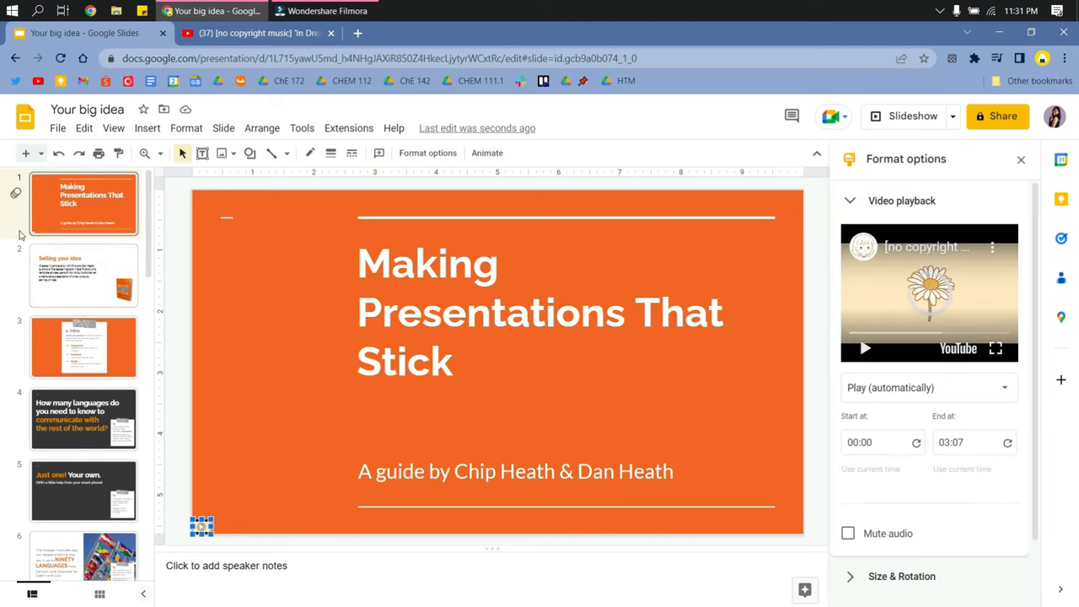
pyautogui.click(85, 277)
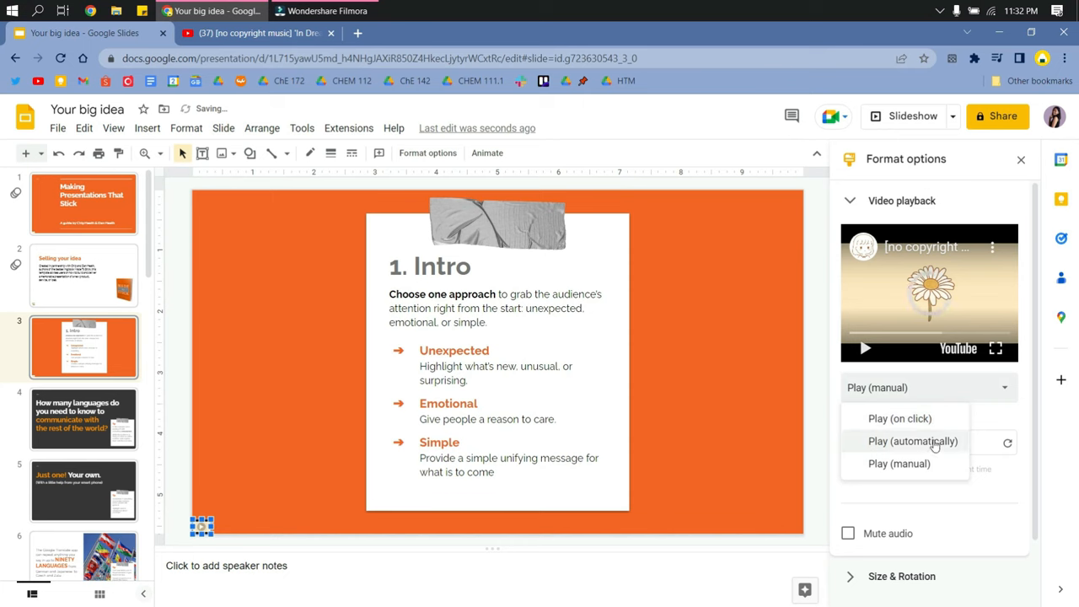
pyautogui.click(913, 442)
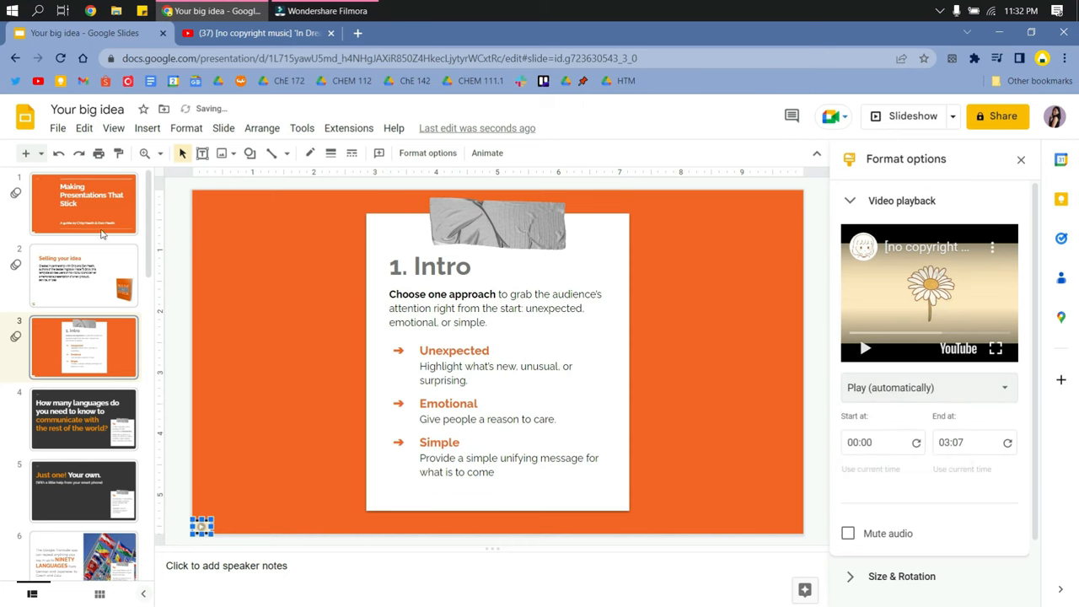
pyautogui.click(85, 273)
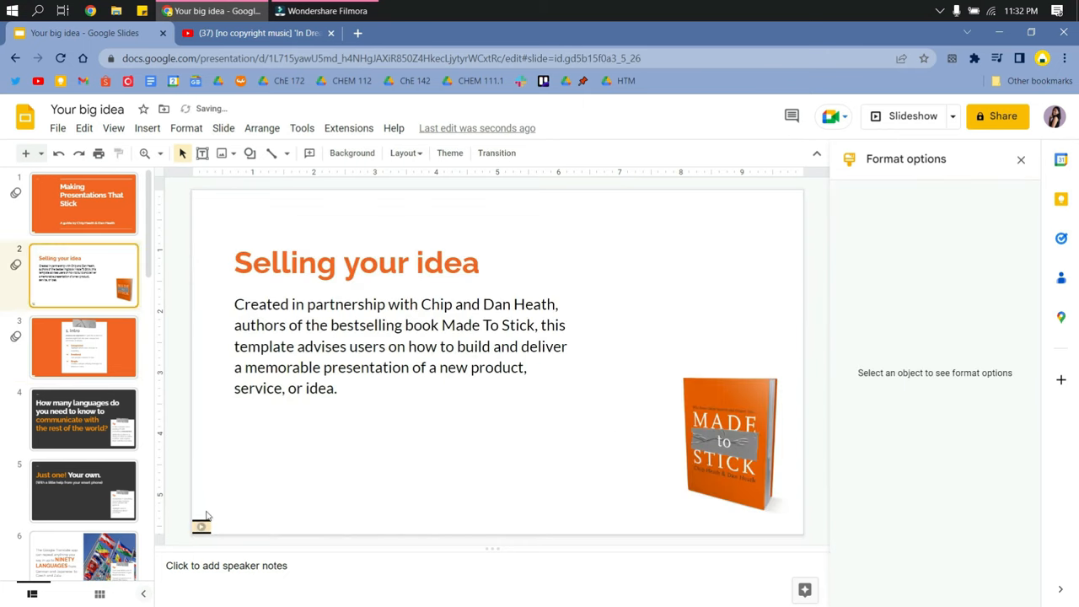
# Step: Paste the video onto slide 4 set to Play (automatically) and return to slide 1
pyautogui.click(84, 418)
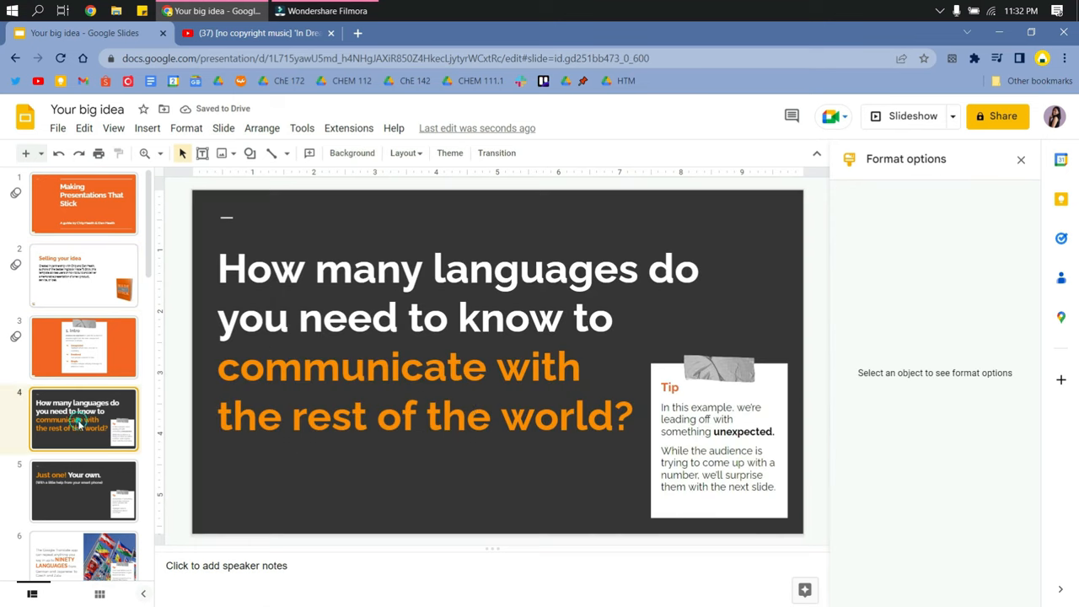
pyautogui.moveTo(222, 523)
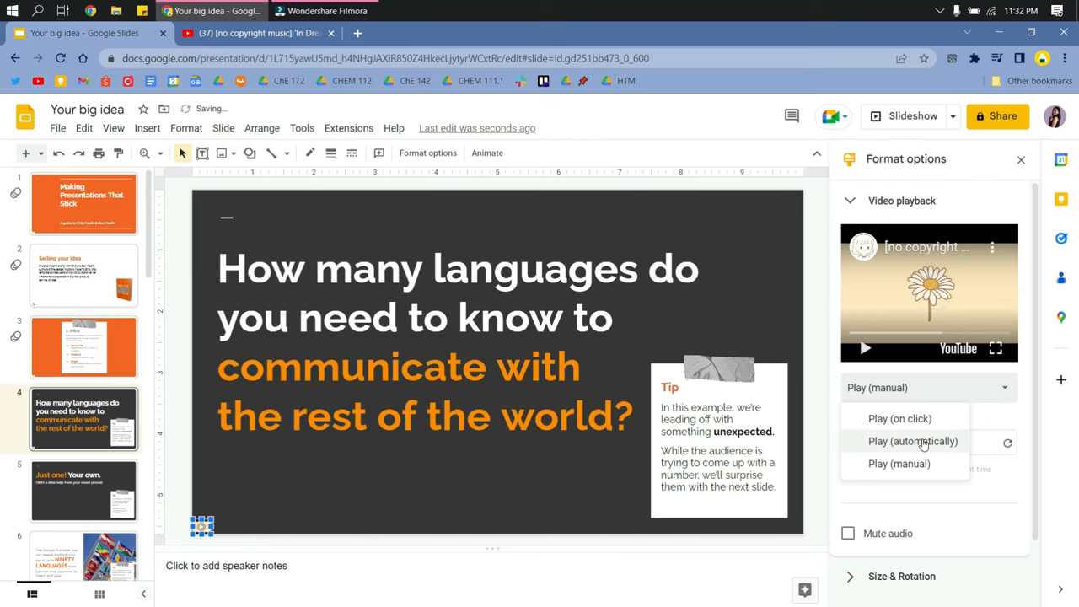
pyautogui.click(913, 442)
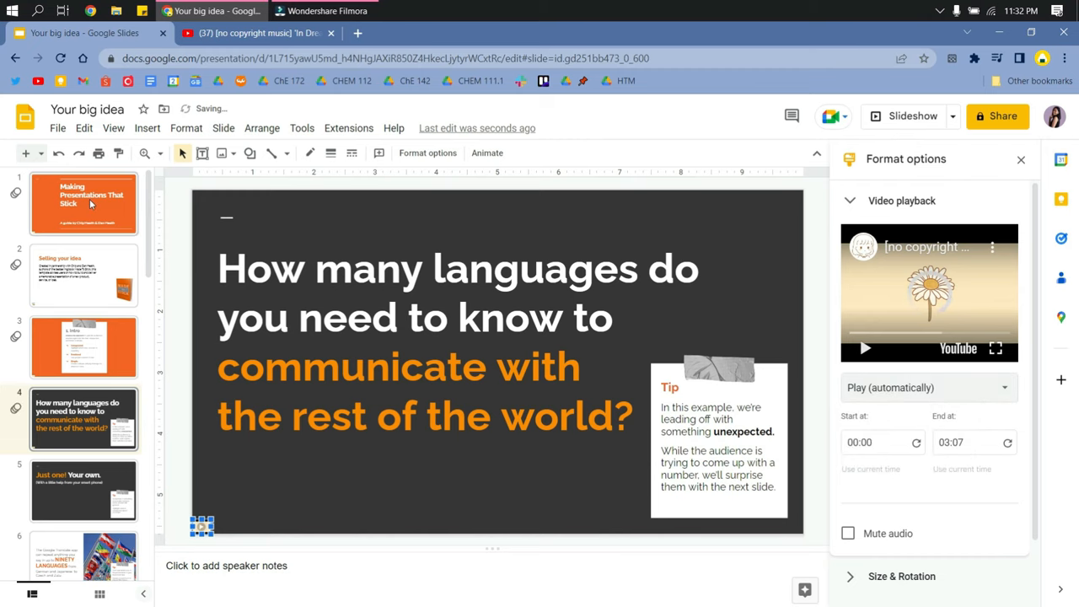
pyautogui.click(85, 203)
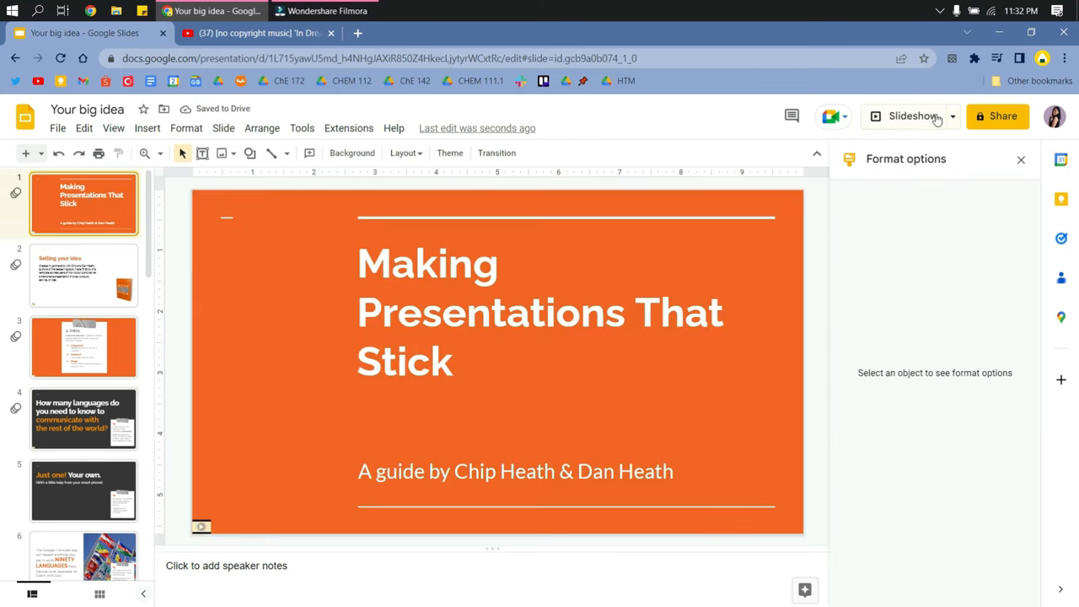